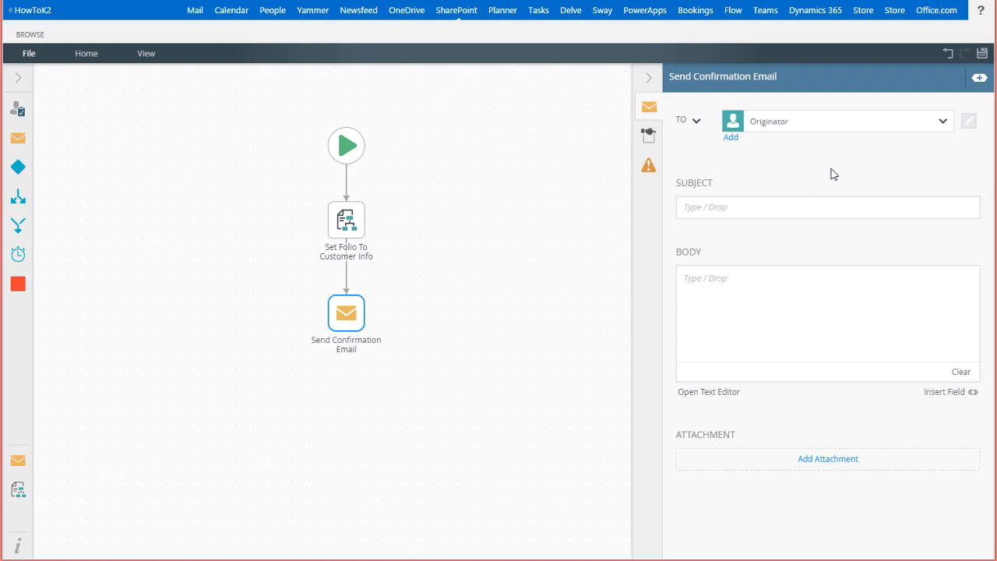
# - Enter the subject 'Your Denallix order of "" is being processed.' in the Send Confirmation Email step
pyautogui.click(346, 314)
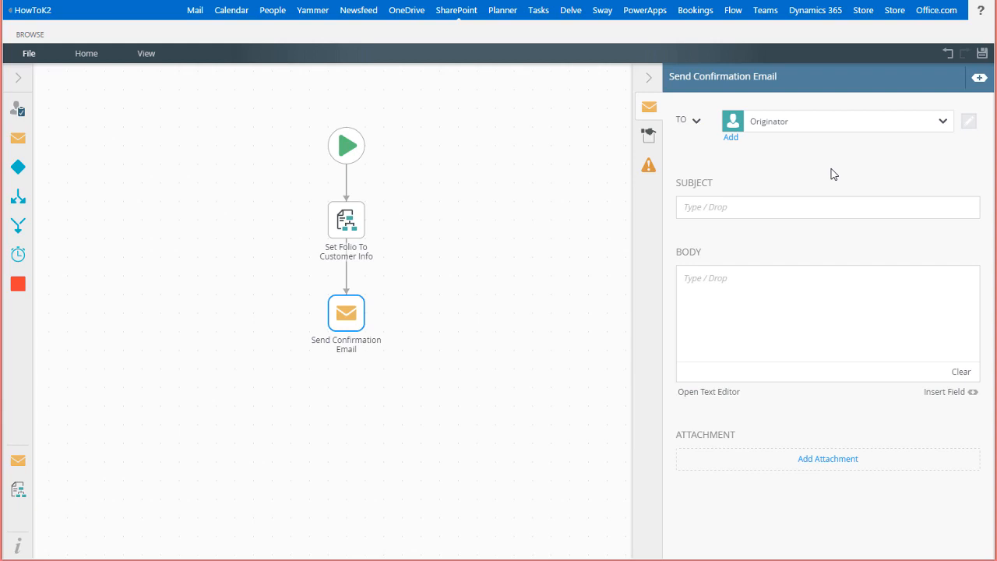
pyautogui.click(827, 208)
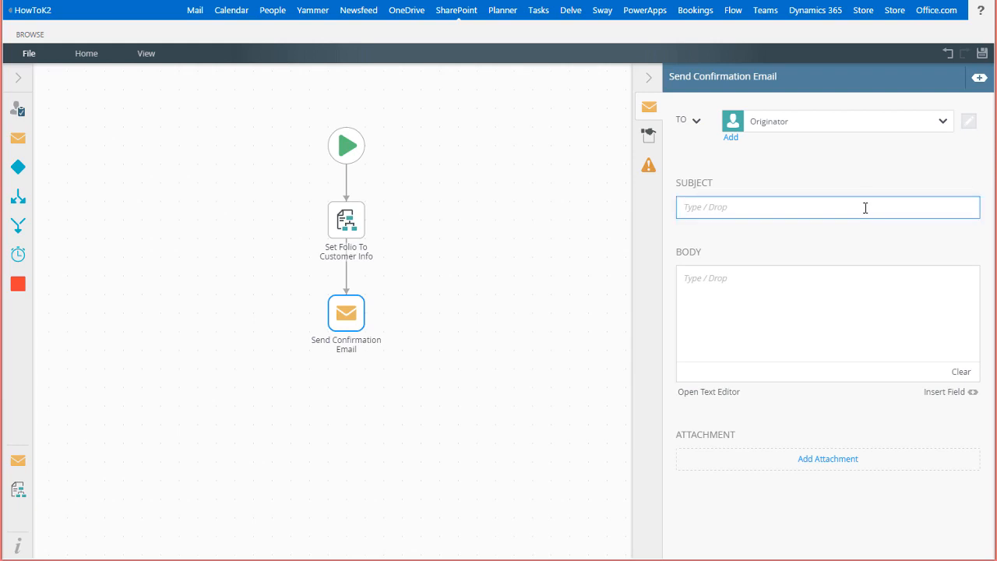
pyautogui.write('Your Denallix order of "" is being processed.')
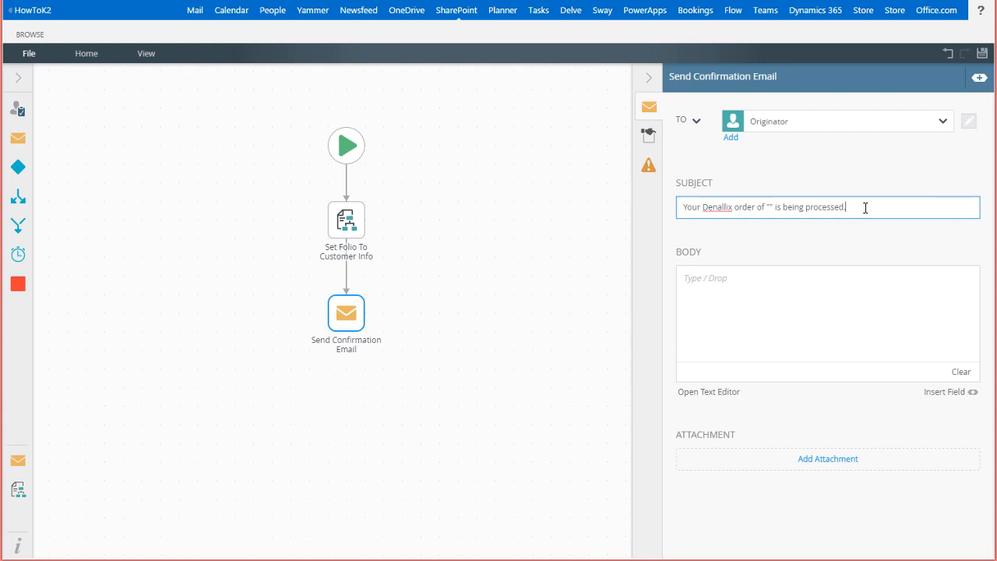
pyautogui.moveTo(923, 175)
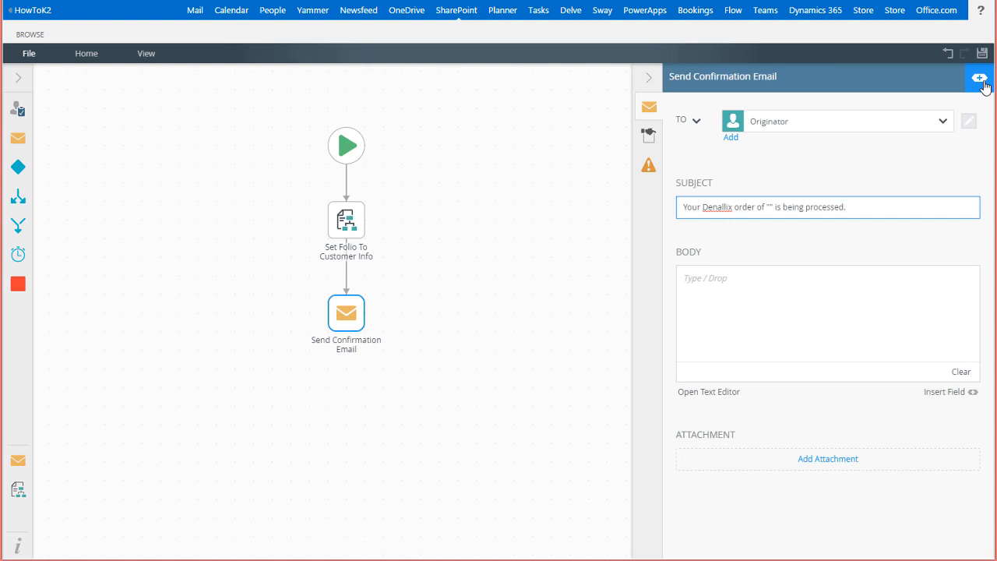
# - Insert the Customer Orders Title field between the subject's quotes via the Context Browser
pyautogui.click(979, 78)
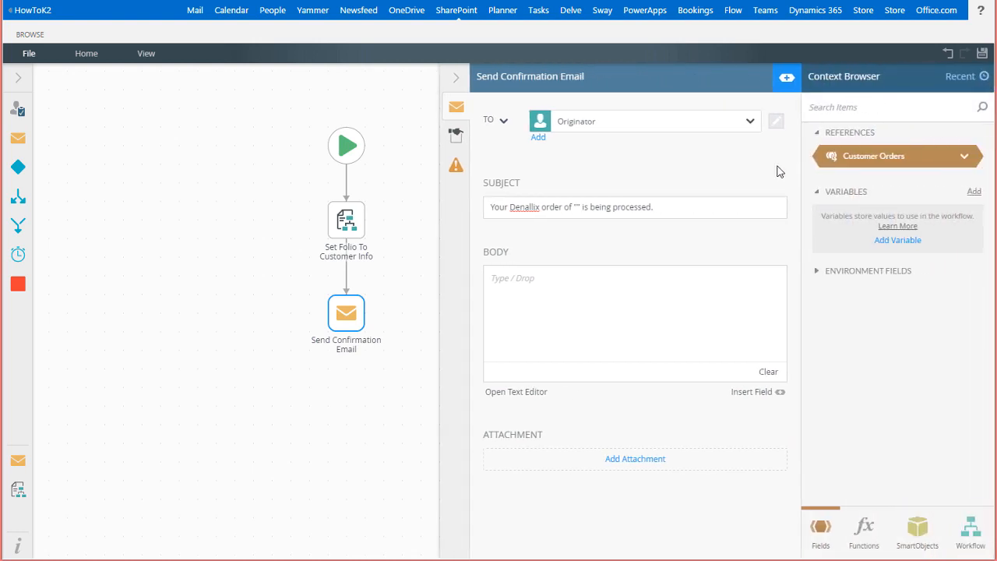
pyautogui.moveTo(779, 169)
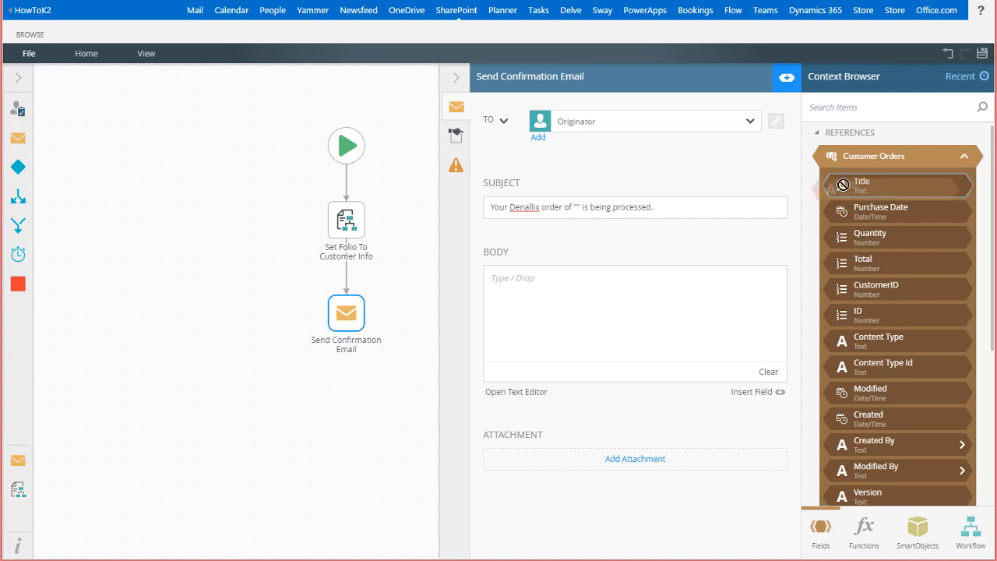
pyautogui.moveTo(862, 185); pyautogui.dragTo(580, 207)
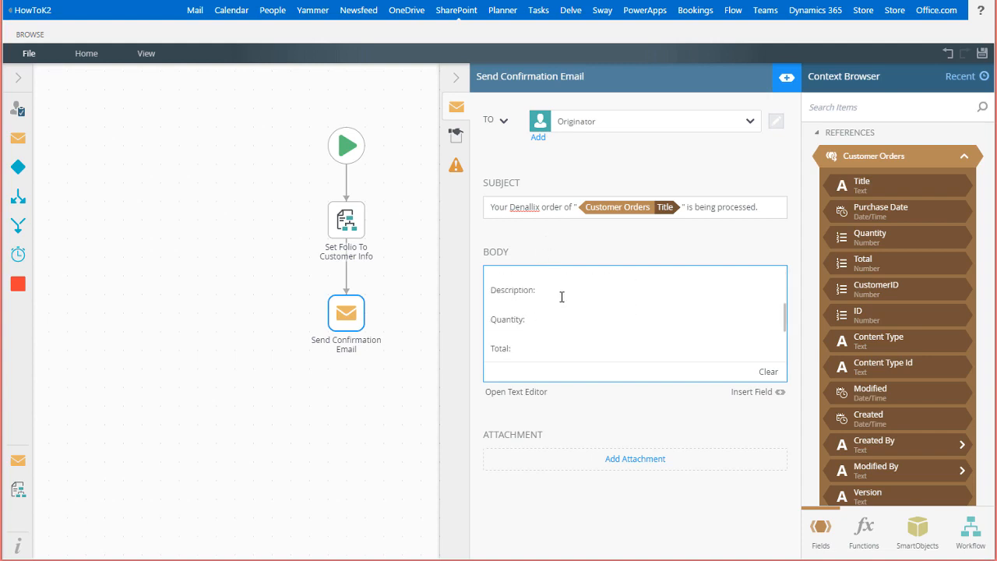
# - Close the body with 'Thank you for your purchase! We will send another message when your order is shipped.' and start rich-text editing
pyautogui.write('Thank you for your purchase! We will send another message when your order is shipped.')
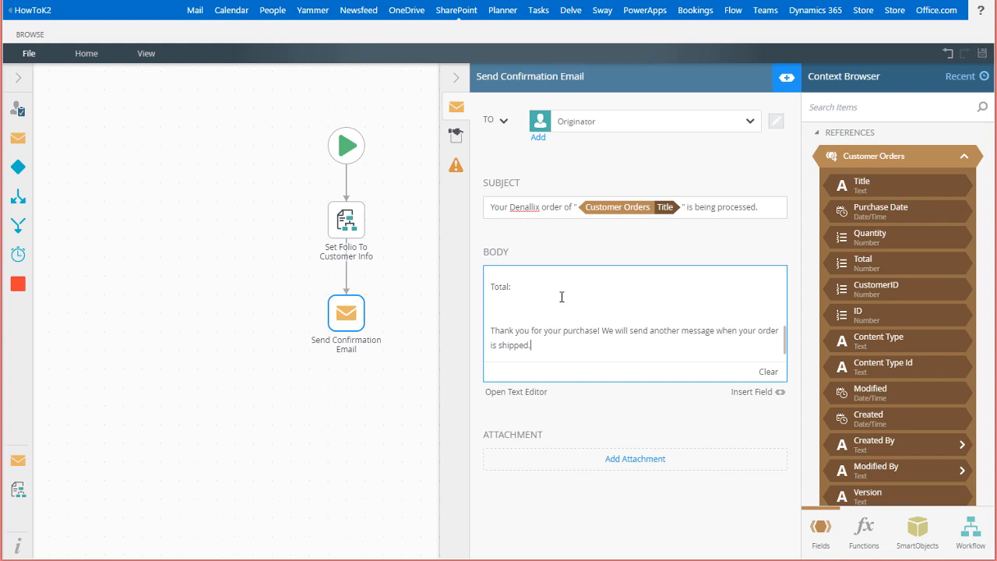
pyautogui.click(516, 393)
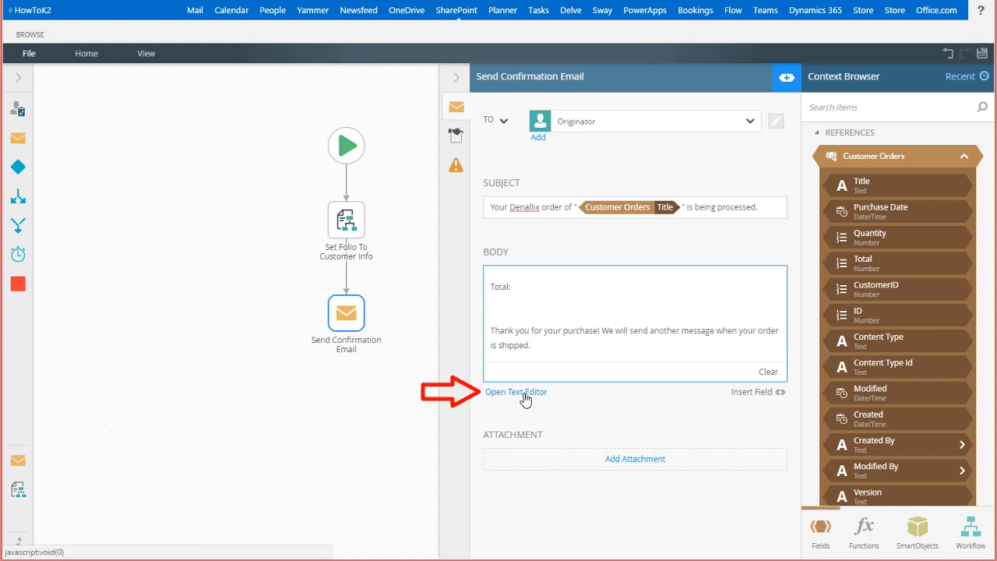
pyautogui.click(516, 392)
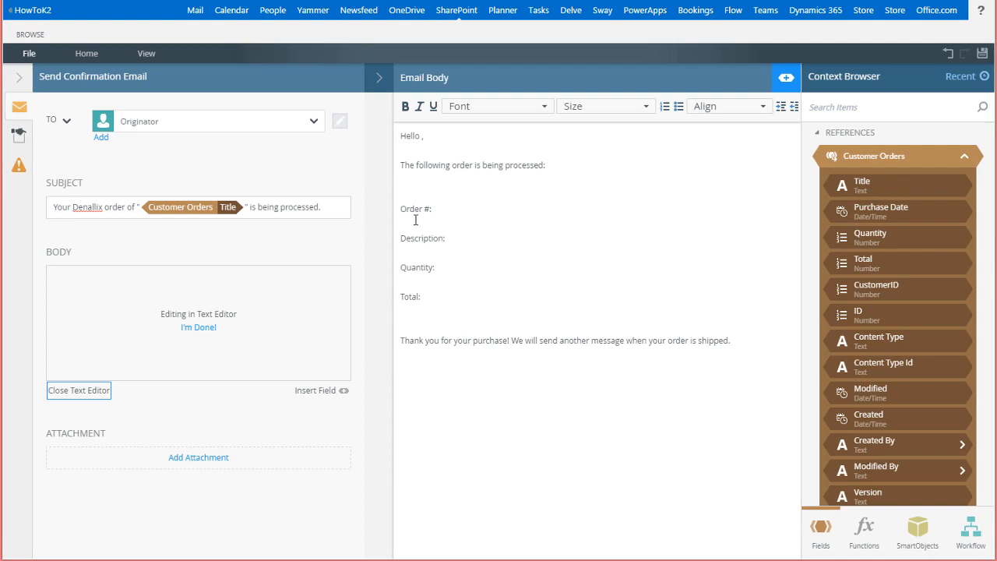
# - Bold the Order #, Description, Quantity and Total labels in the email body
pyautogui.doubleClick(416, 209)
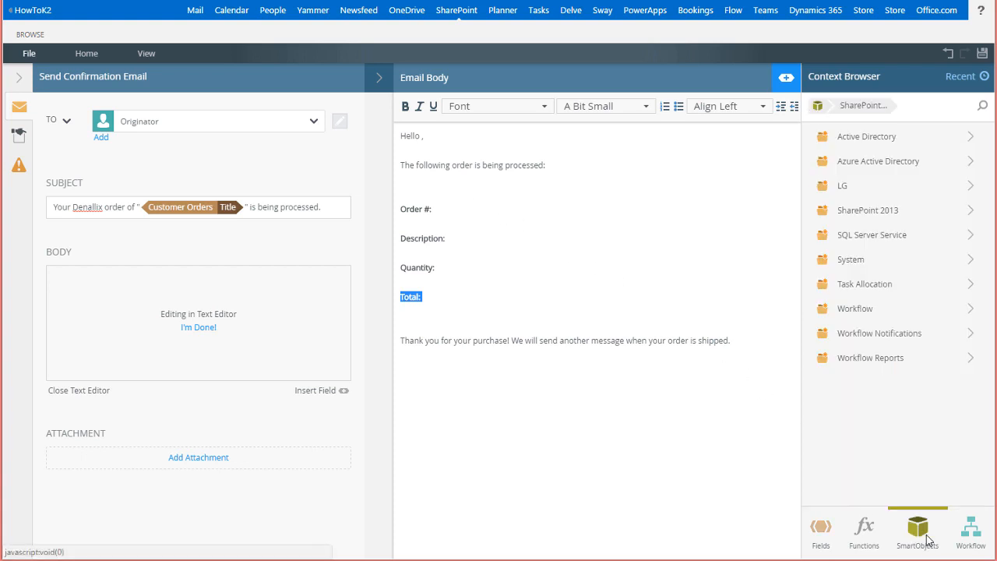
pyautogui.moveTo(868, 210)
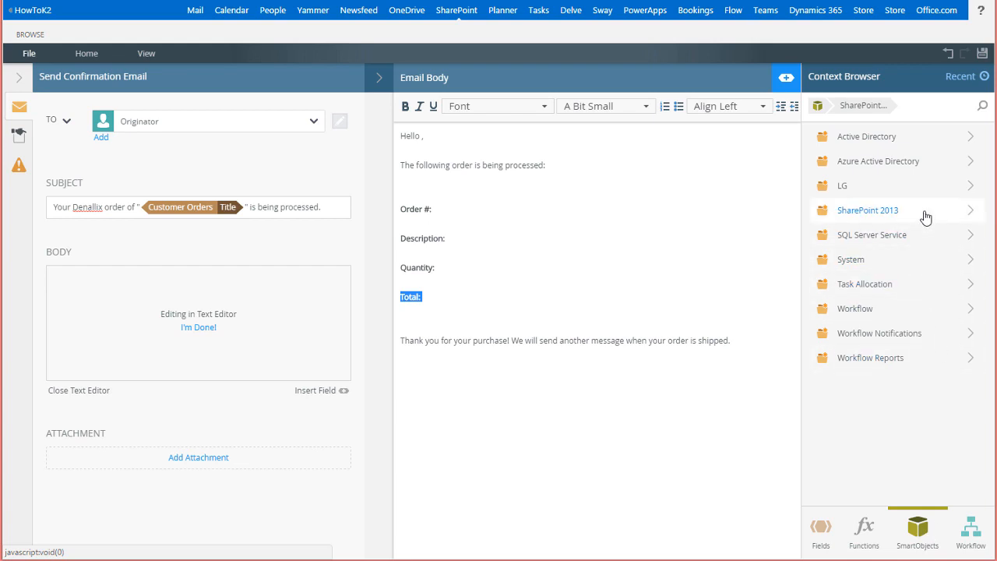
# - Expand SharePoint 2013 > site > Lists > Customers > Customers to the Get List Item By ID fields
pyautogui.click(868, 208)
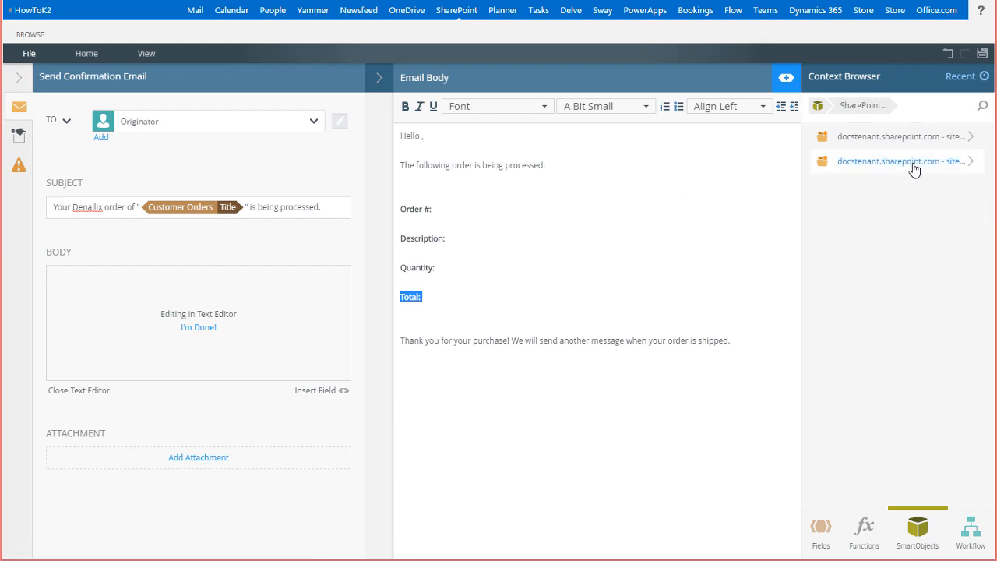
pyautogui.click(900, 161)
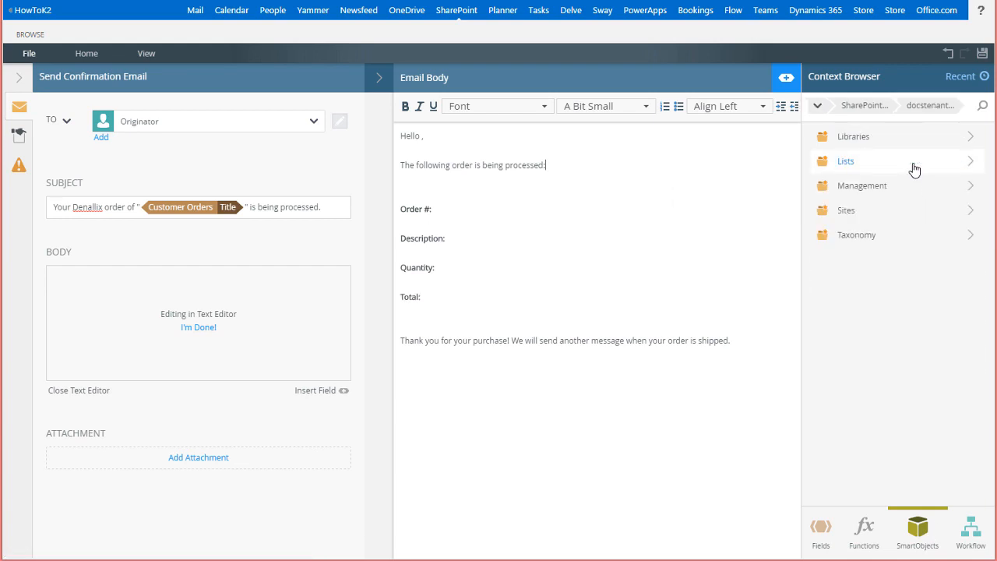
pyautogui.click(845, 161)
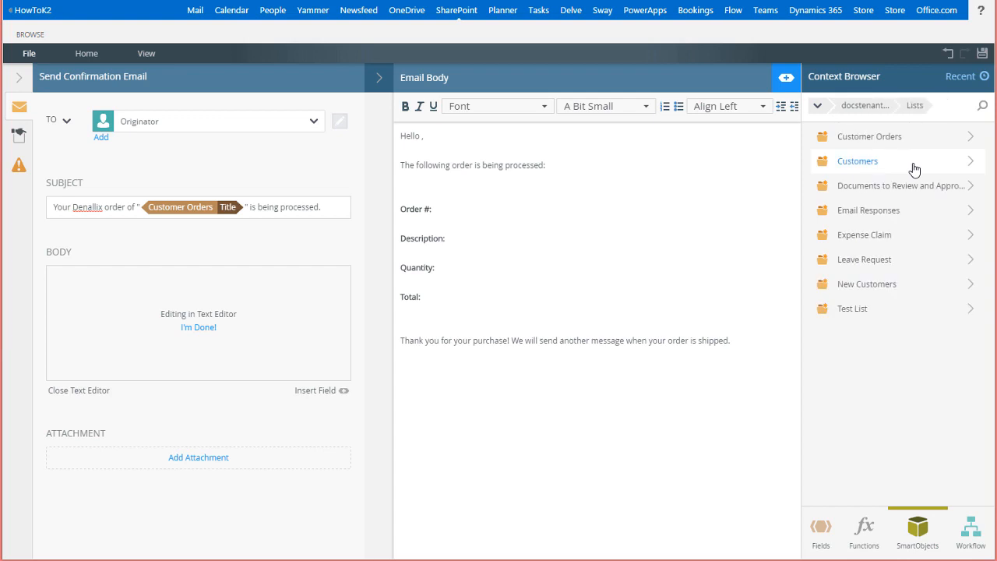
pyautogui.click(857, 160)
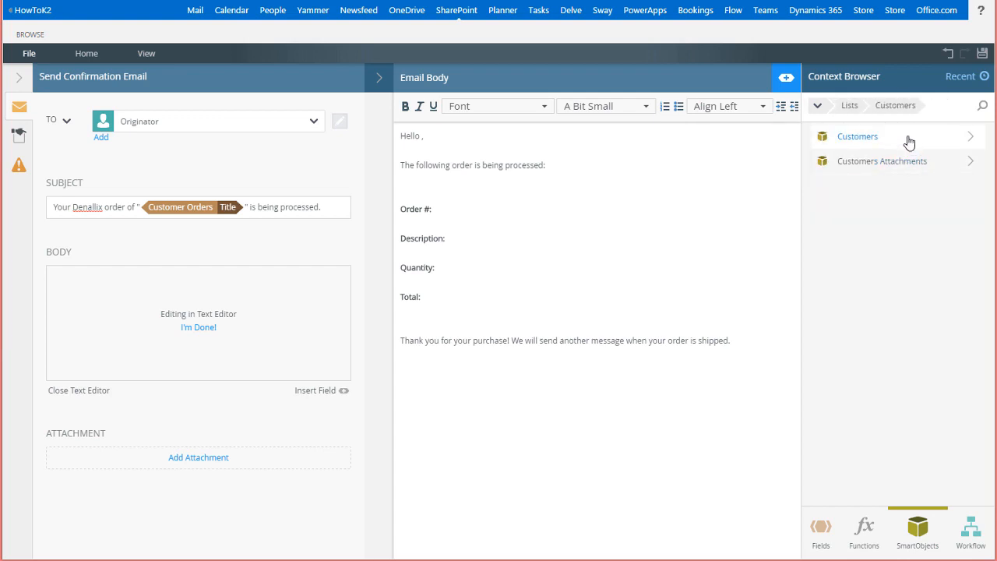
pyautogui.click(857, 135)
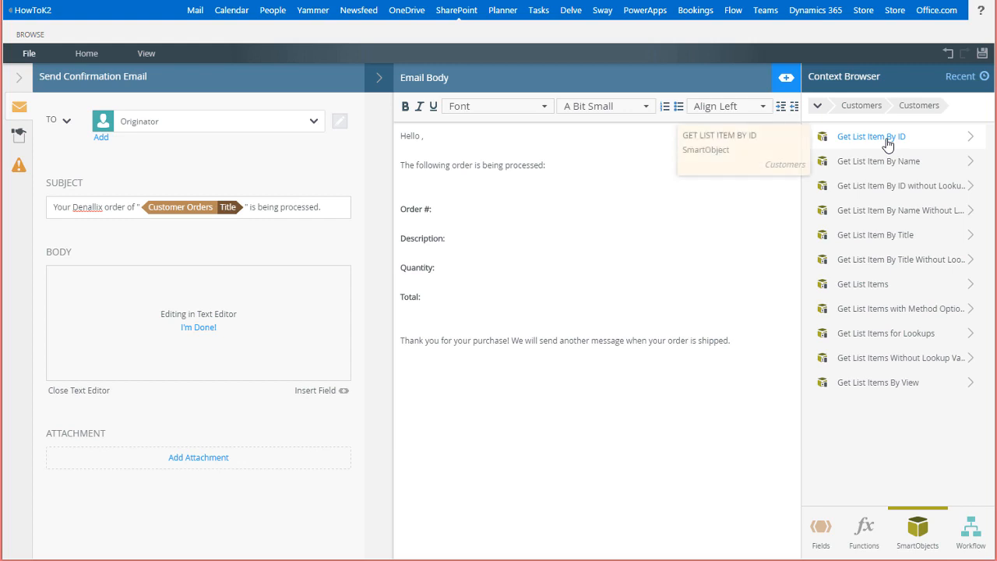
pyautogui.click(872, 137)
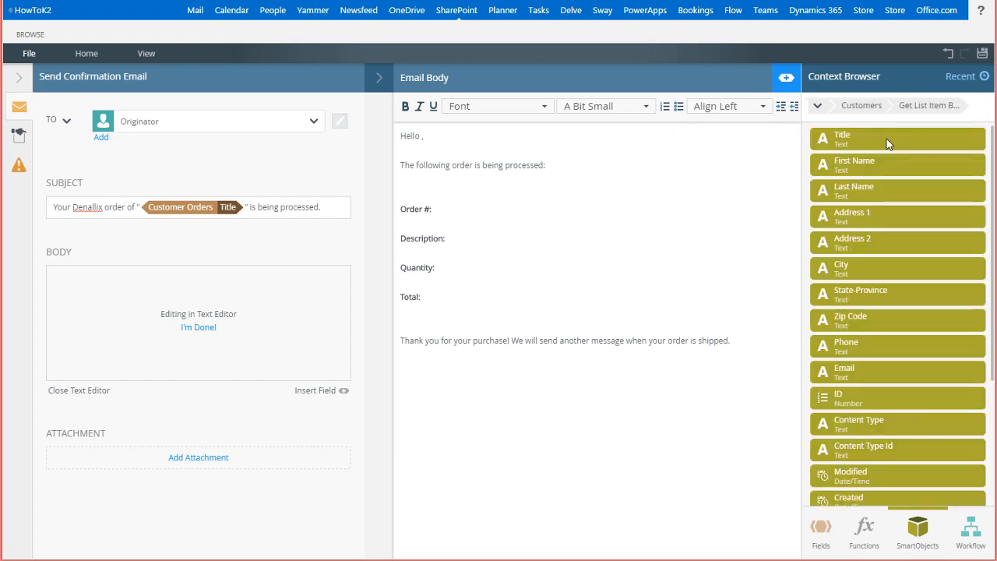
pyautogui.moveTo(890, 168)
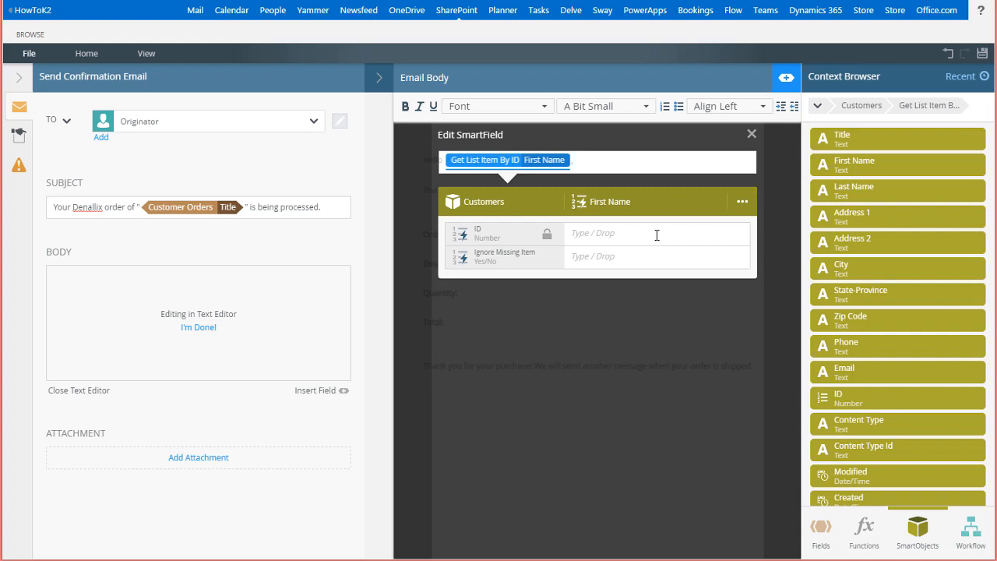
# - Map the First Name SmartField's ID input to Customer Orders CustomerID and confirm it
pyautogui.click(657, 234)
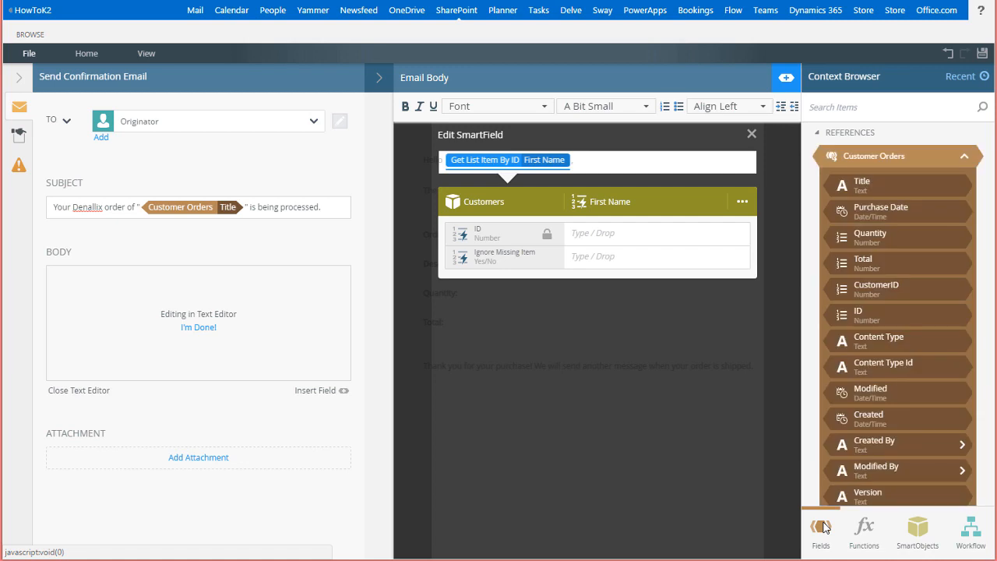
pyautogui.moveTo(905, 293)
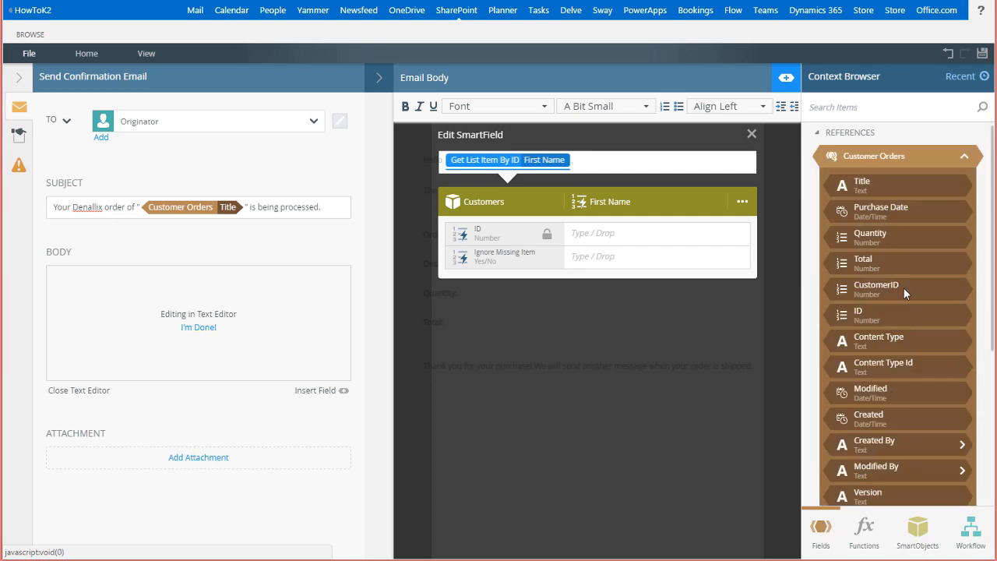
pyautogui.moveTo(897, 288); pyautogui.dragTo(657, 232)
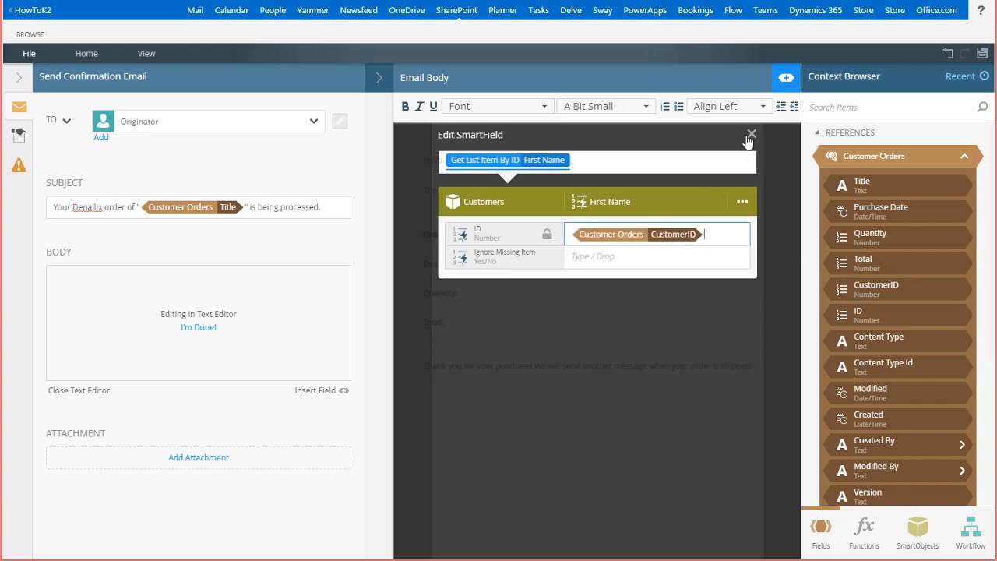
pyautogui.click(751, 134)
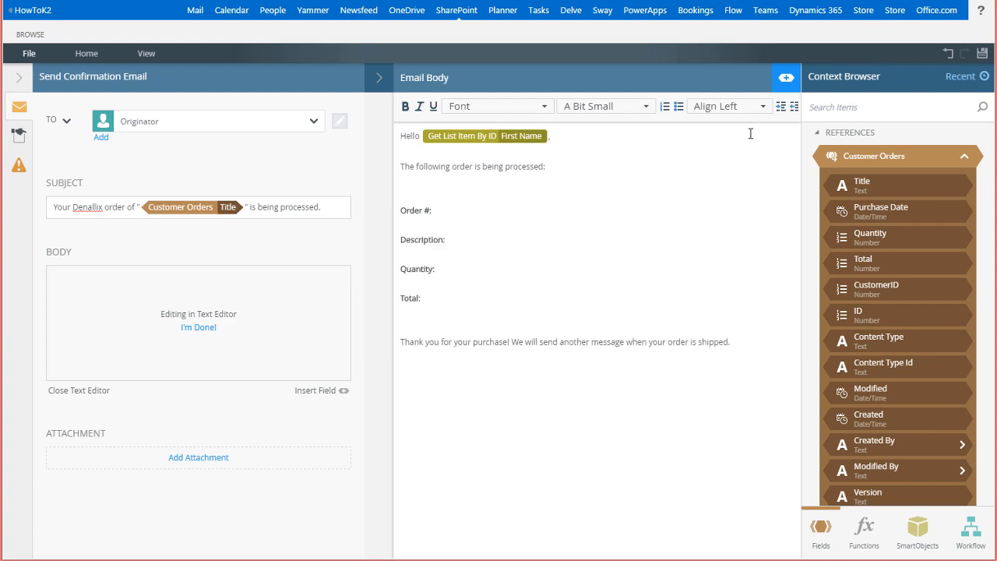
pyautogui.moveTo(636, 152)
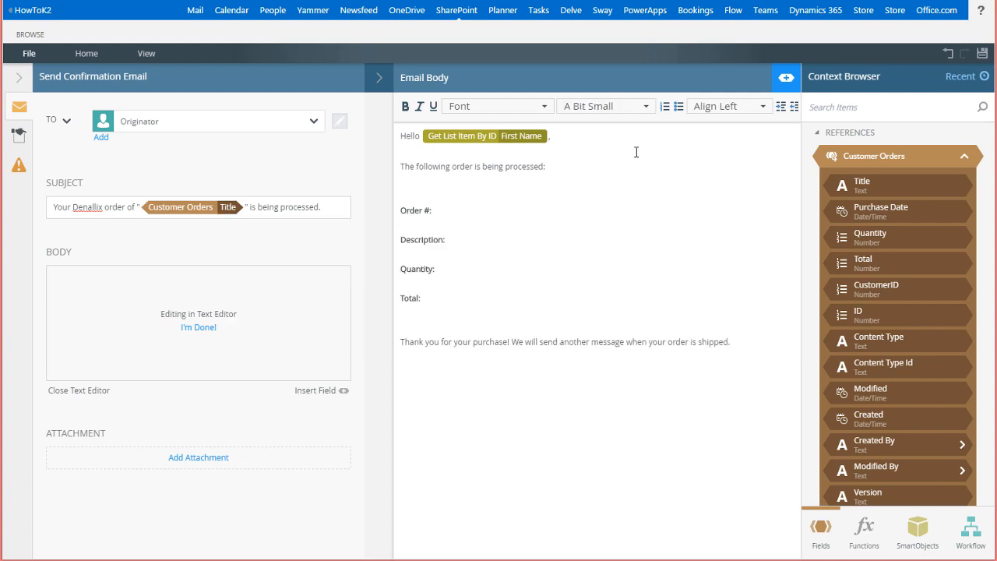
pyautogui.moveTo(859, 268)
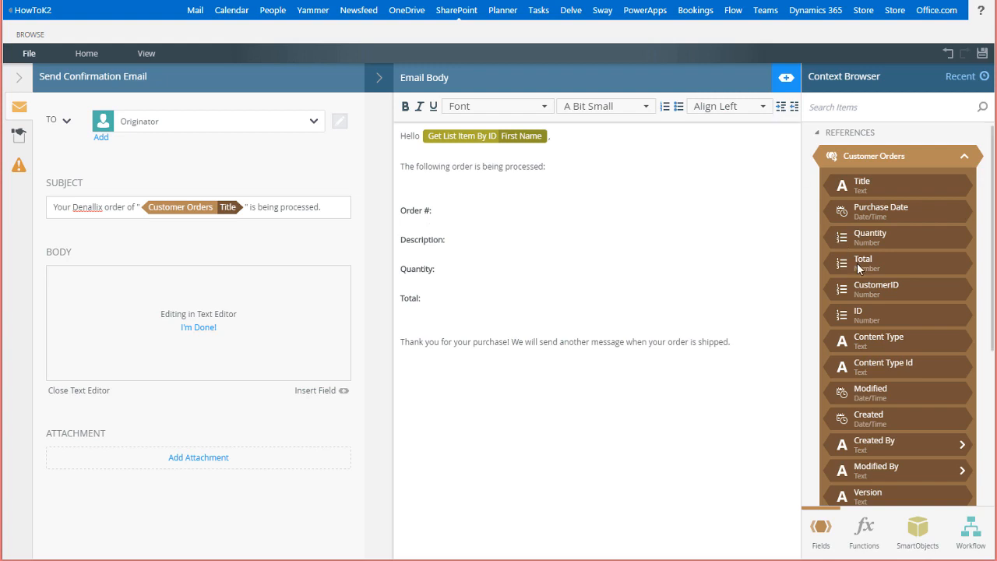
# - Place the order's ID, Title, Quantity and Total beside their labels and close the text editor
pyautogui.moveTo(857, 314); pyautogui.dragTo(514, 226)
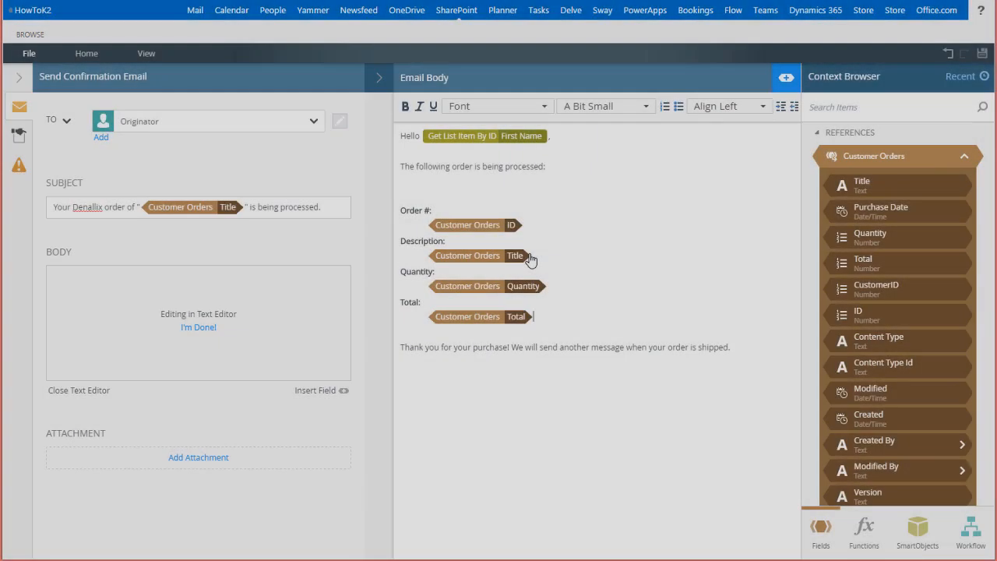
pyautogui.moveTo(585, 257)
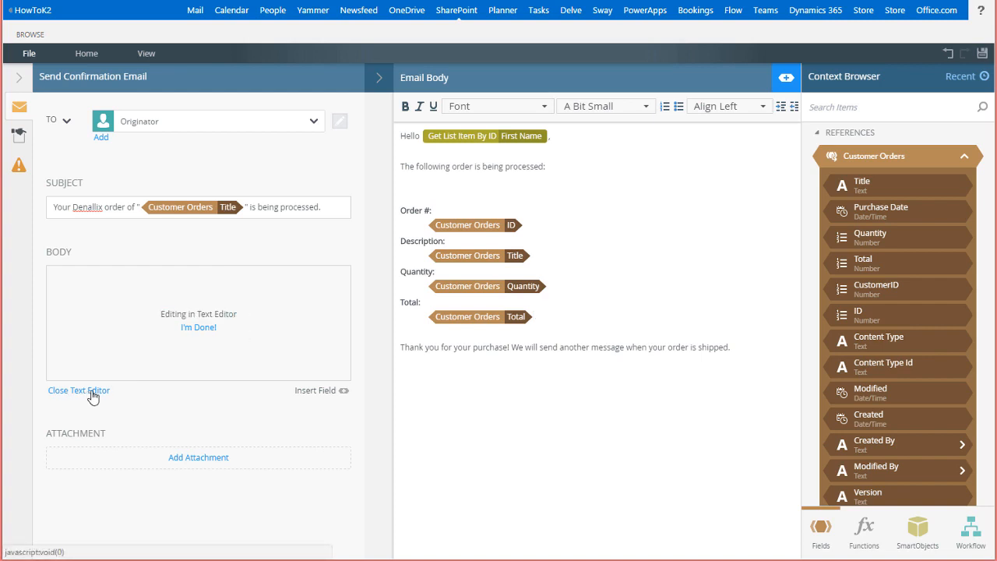
pyautogui.click(78, 389)
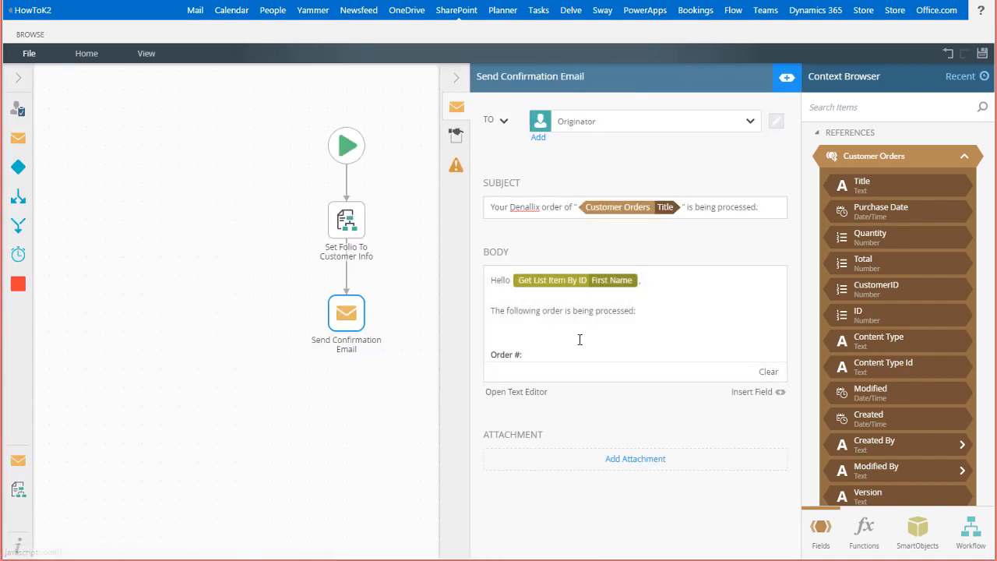